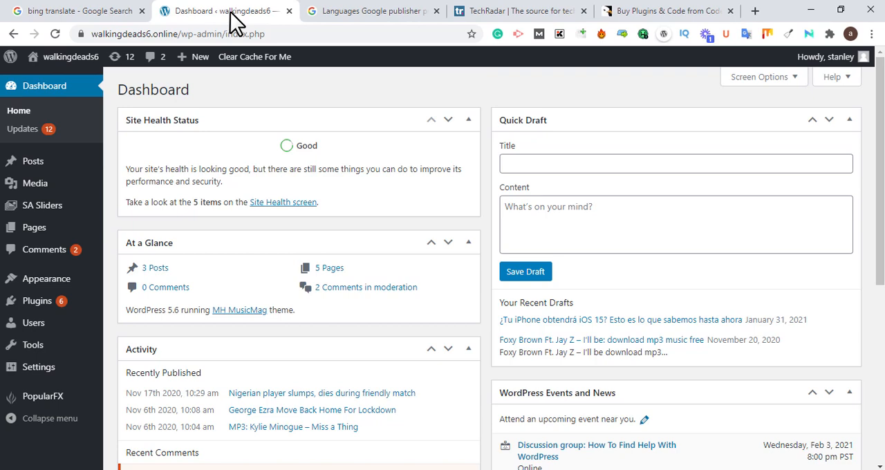
- Select Arabic and Korean in the AdSense supported languages list, then review it down to Vietnamese
left_click(370, 11)
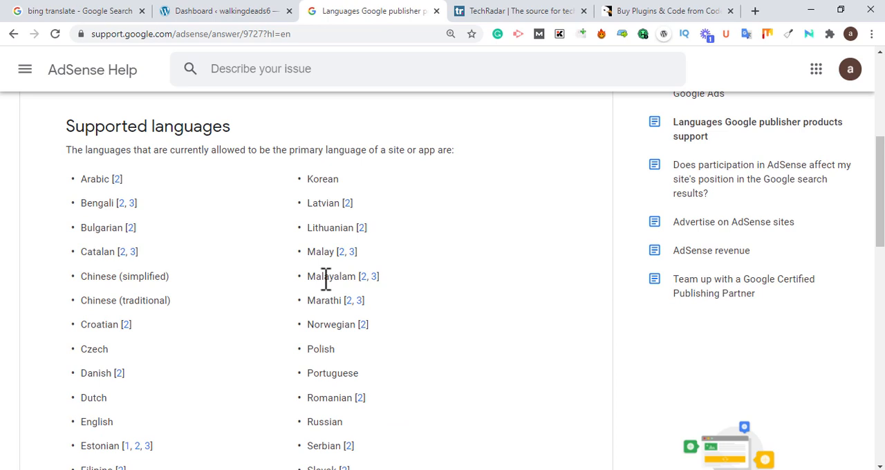
mouse_move(264, 210)
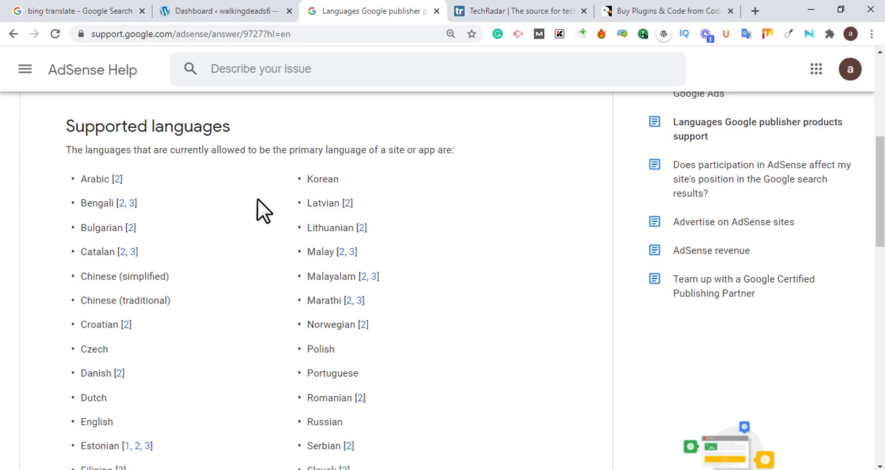
mouse_move(158, 210)
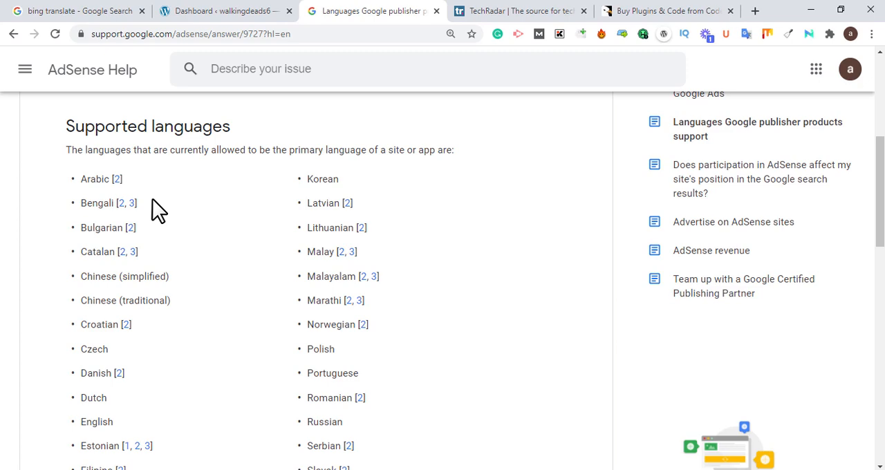
double_click(94, 179)
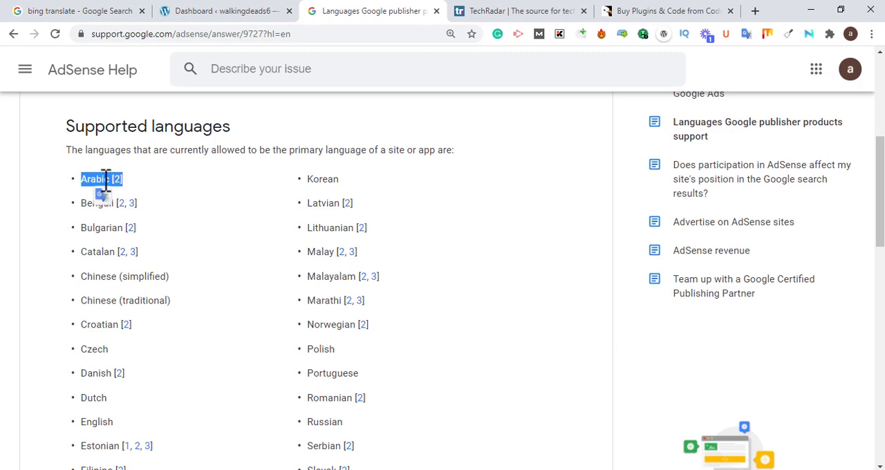
mouse_move(182, 166)
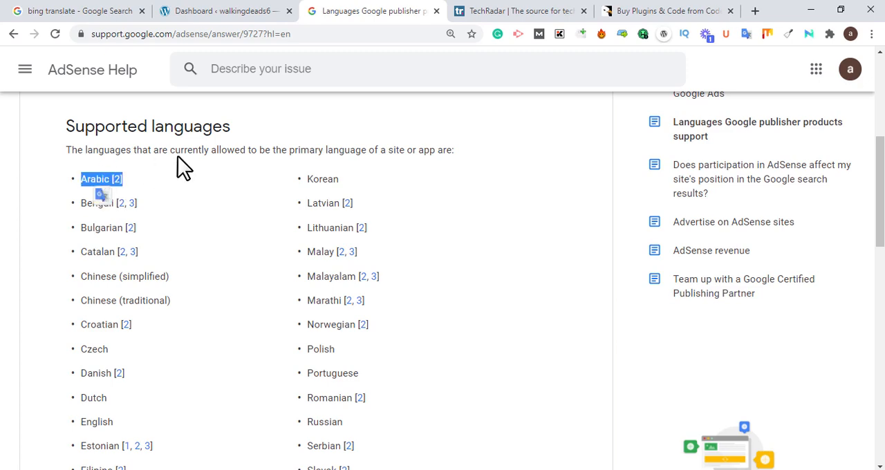
double_click(322, 178)
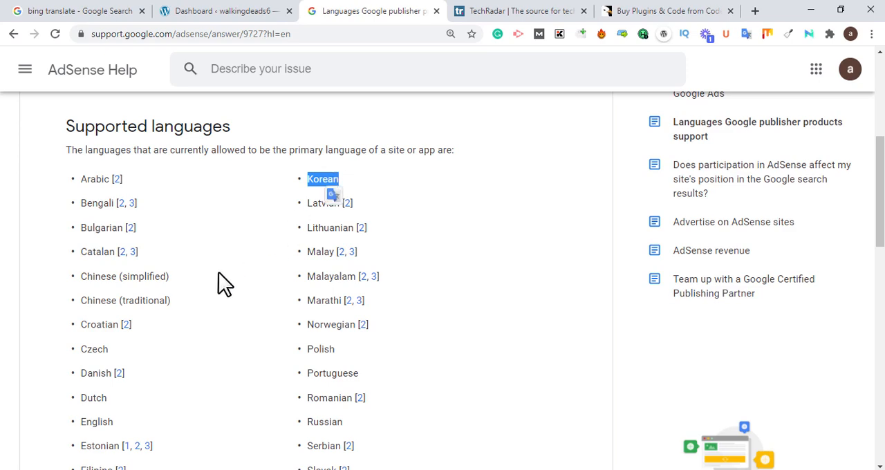
mouse_move(218, 290)
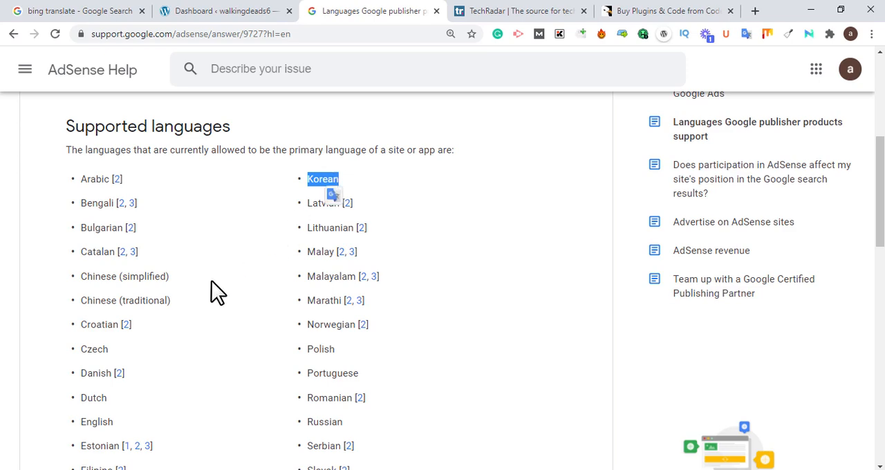
scroll("down", 3)
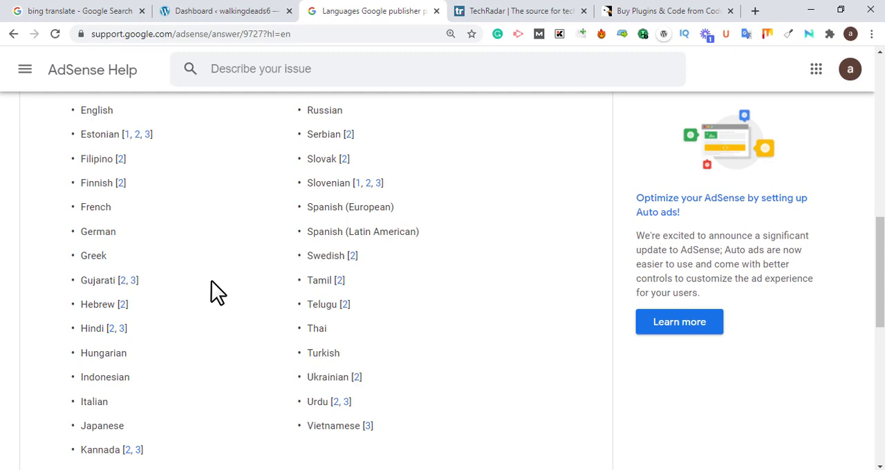
- From the 'bing translate' Google results, open the Bing Microsoft Translator page
left_click(76, 11)
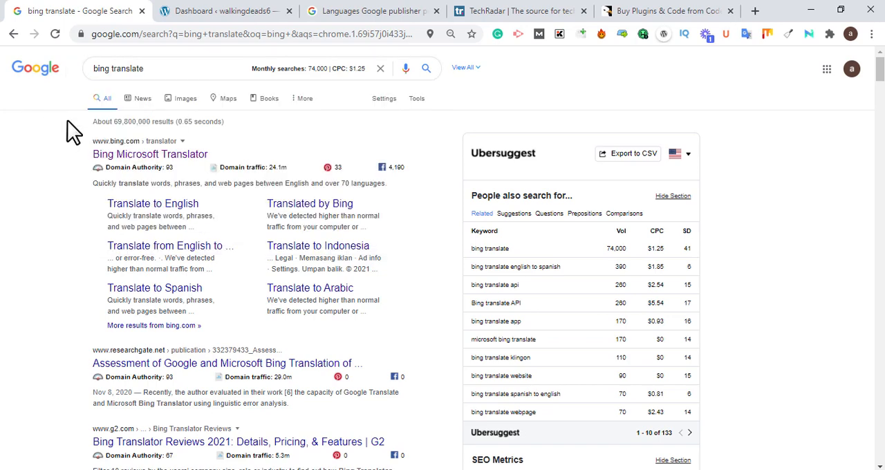
mouse_move(132, 155)
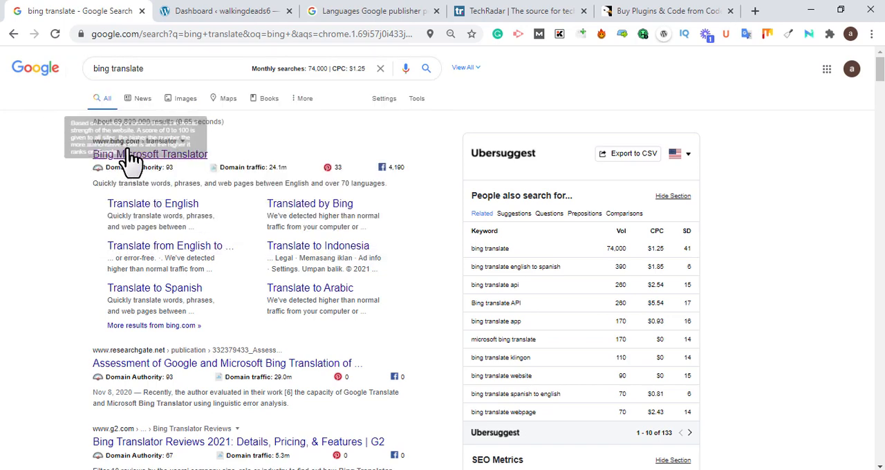
left_click(150, 153)
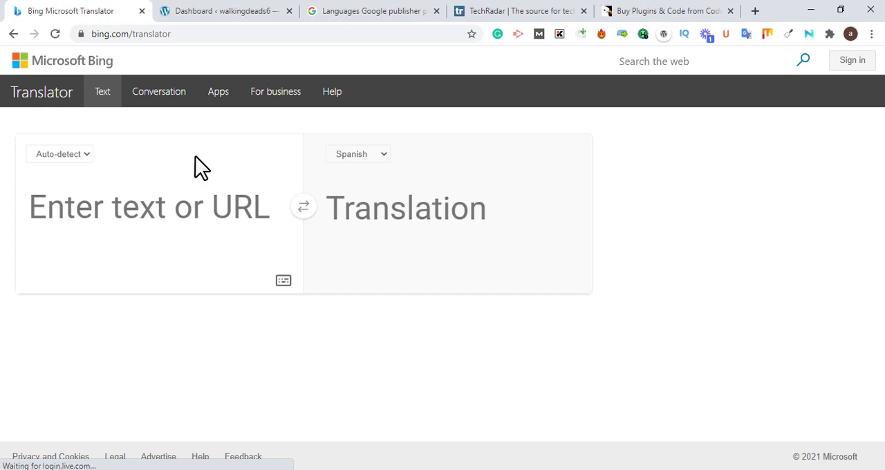
- In TechRadar's Laptops section, open the Nvidia RTX 3090 turbocharging article in a new tab
left_click(519, 11)
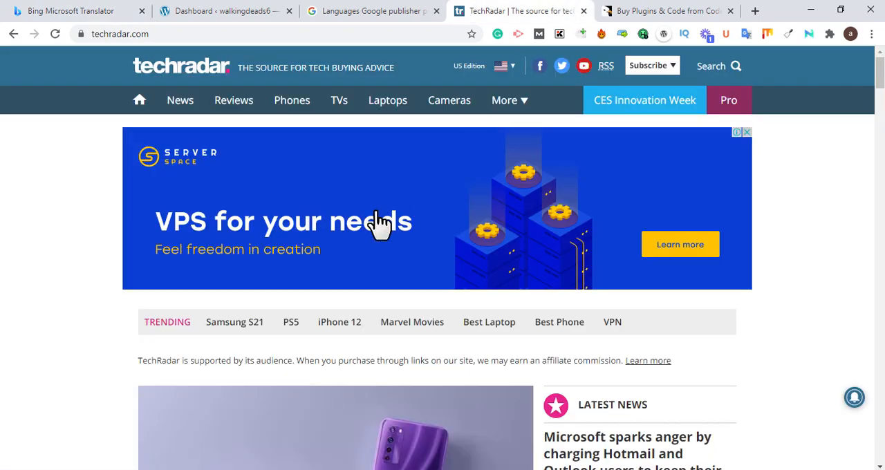
mouse_move(486, 125)
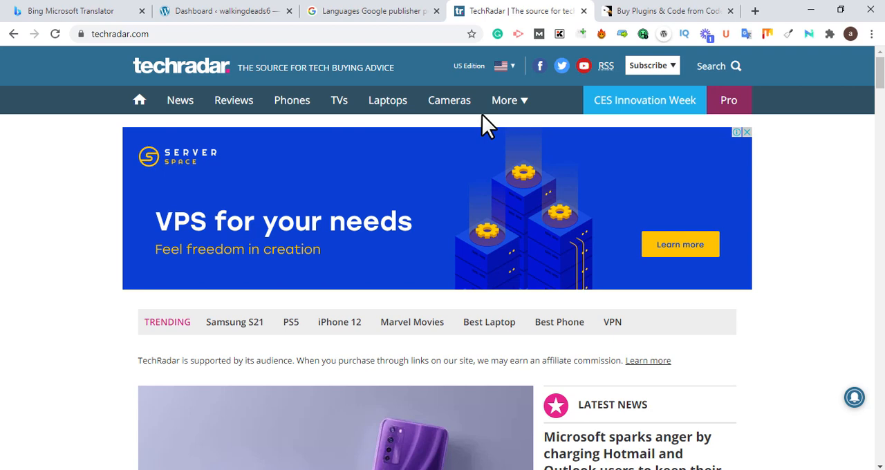
mouse_move(279, 348)
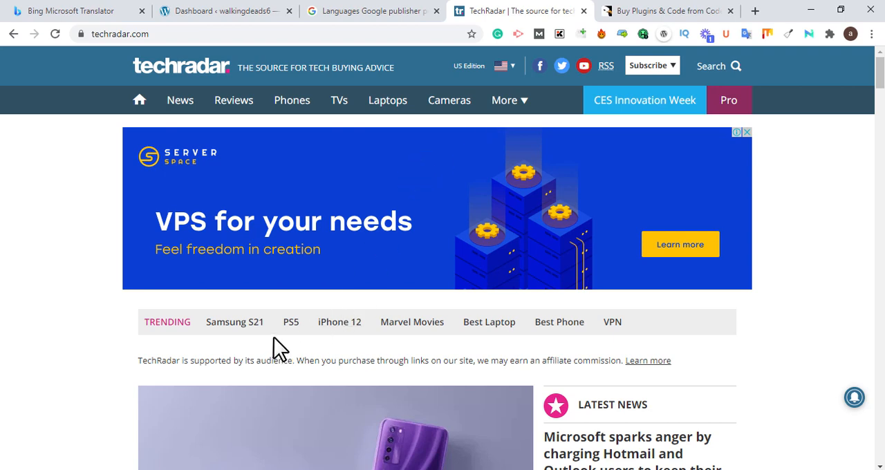
left_click(387, 100)
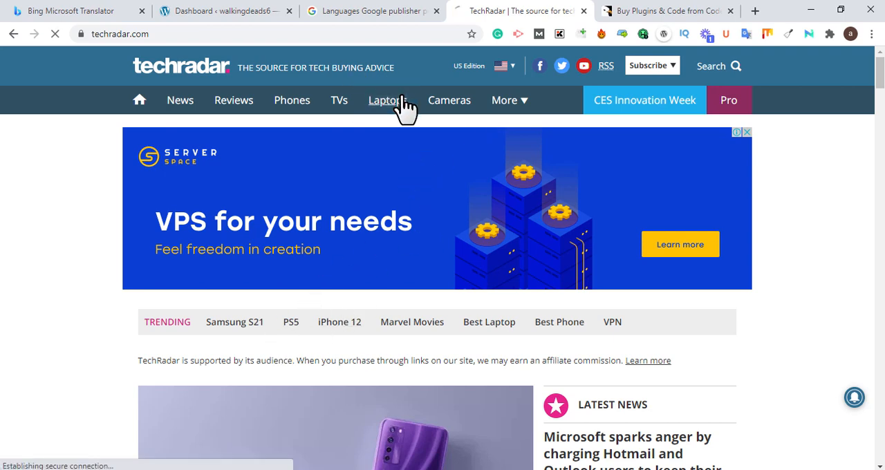
left_click(384, 99)
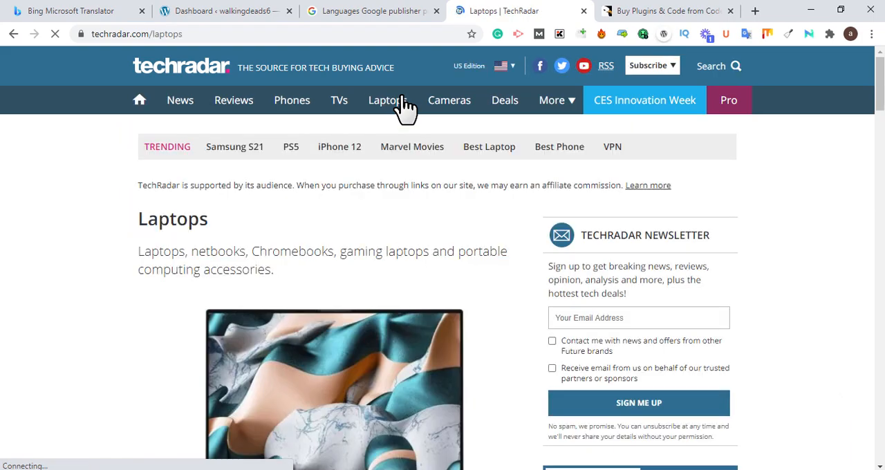
scroll("down", 3)
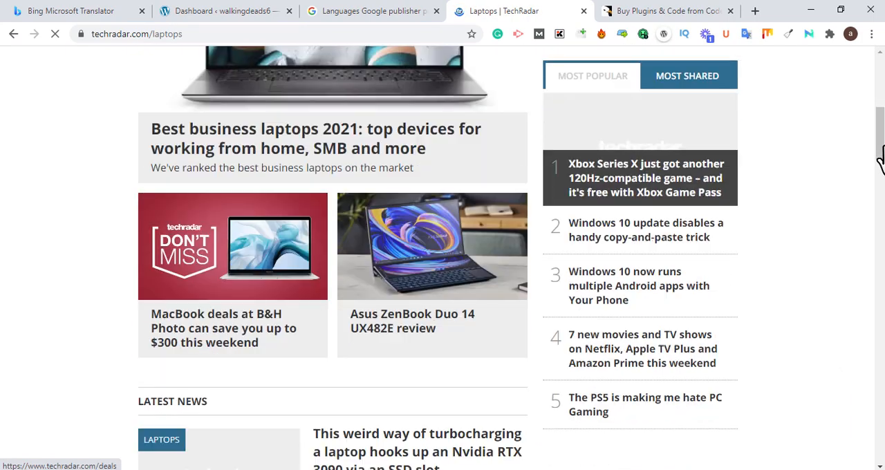
scroll("down", 3)
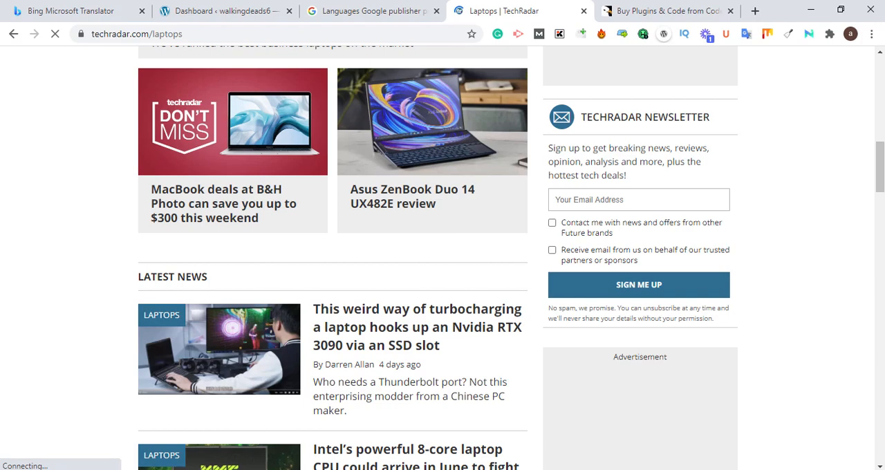
scroll("down", 3)
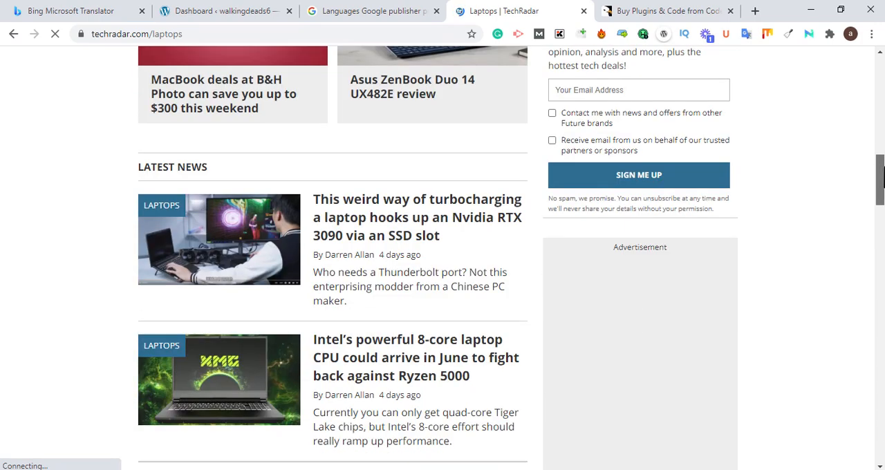
scroll("down", 3)
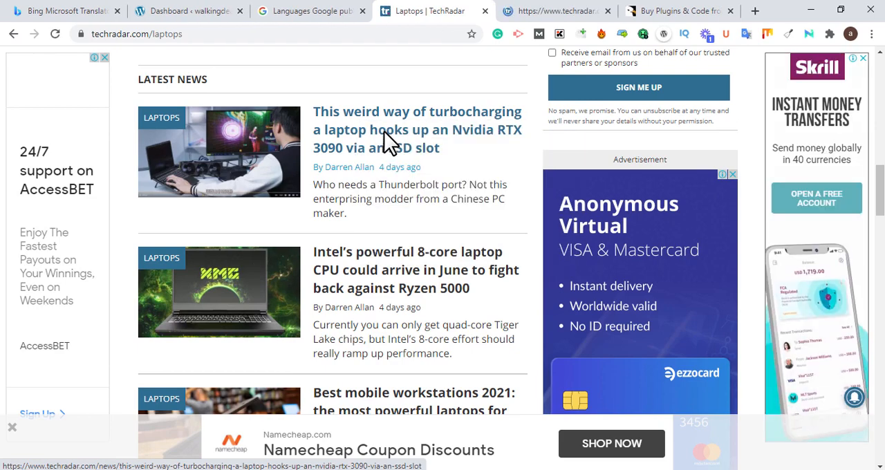
left_click(417, 130)
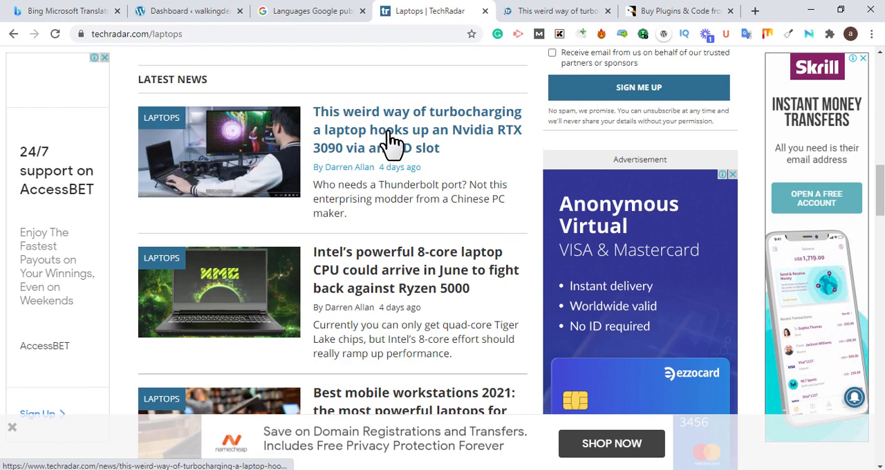
- View the RTX 3090 turbocharging article and select its headline text
left_click(417, 130)
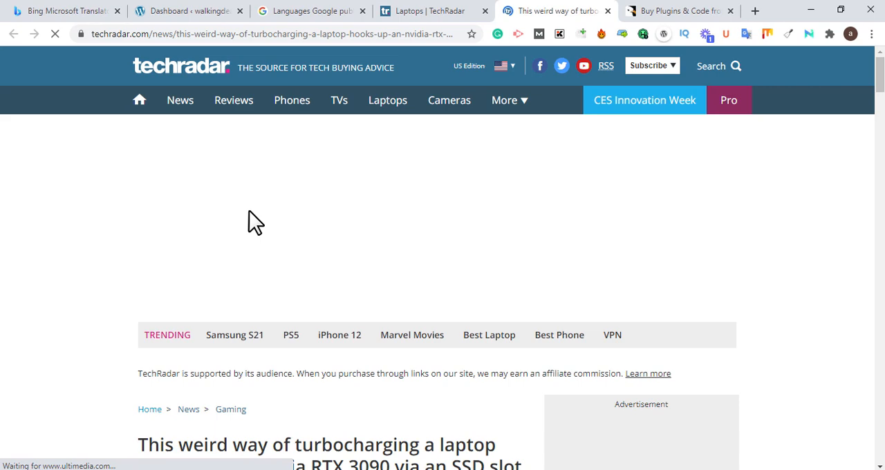
double_click(271, 445)
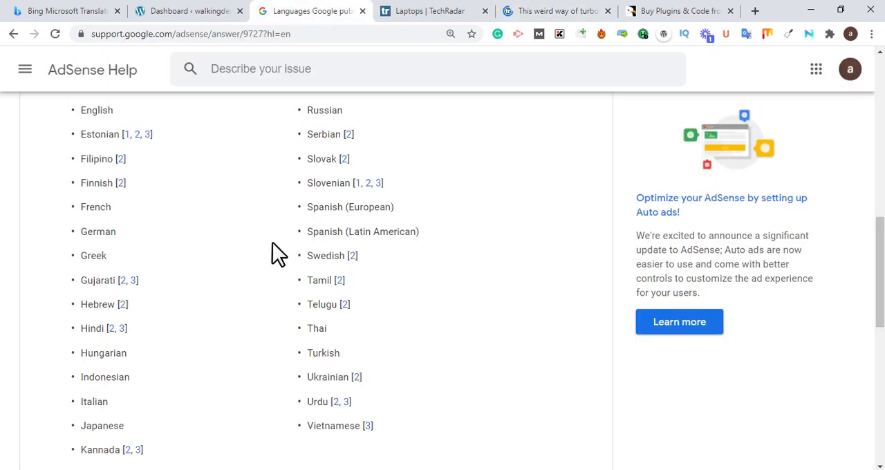
mouse_move(412, 270)
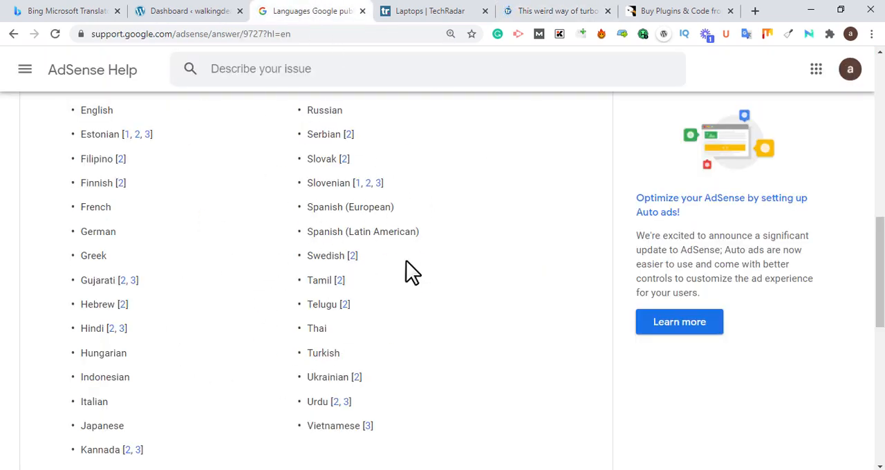
mouse_move(155, 11)
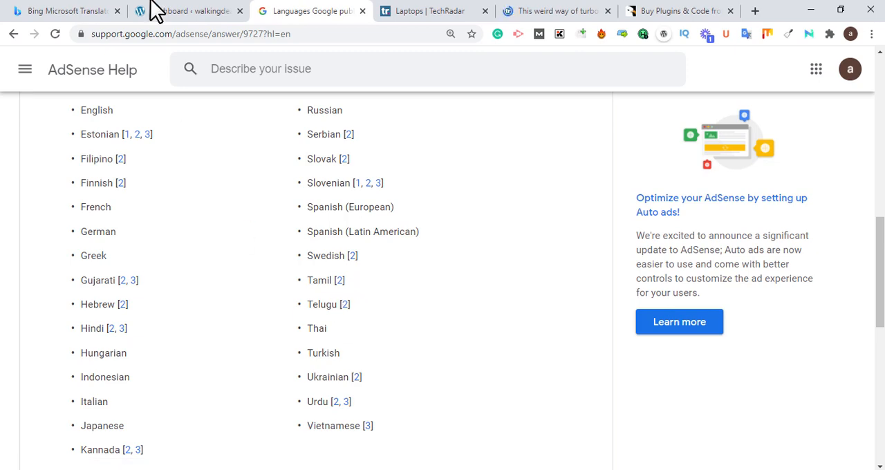
- Translate 'This weird way of turbocharging a laptop hooks up an Nvidia RTX 3090 via an SSD slot' into Spanish and select the result
left_click(62, 11)
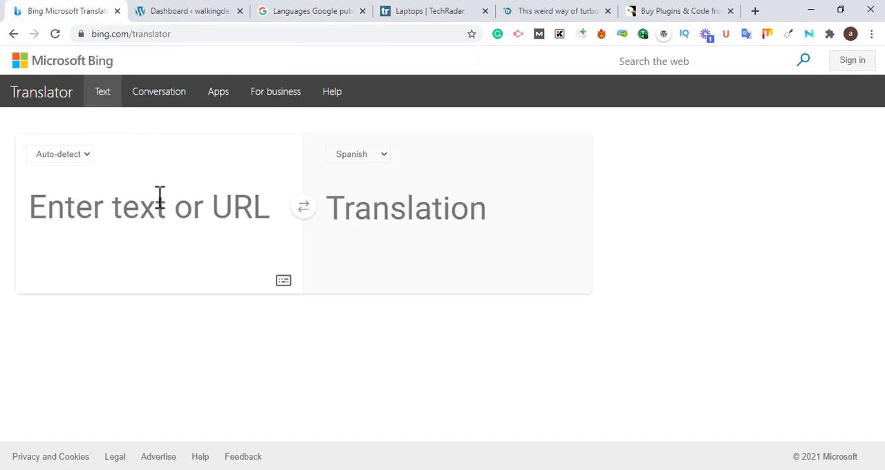
type("This weird way of turbocharging a laptop hooks up an Nvidia RTX 3090 via an SSD slot")
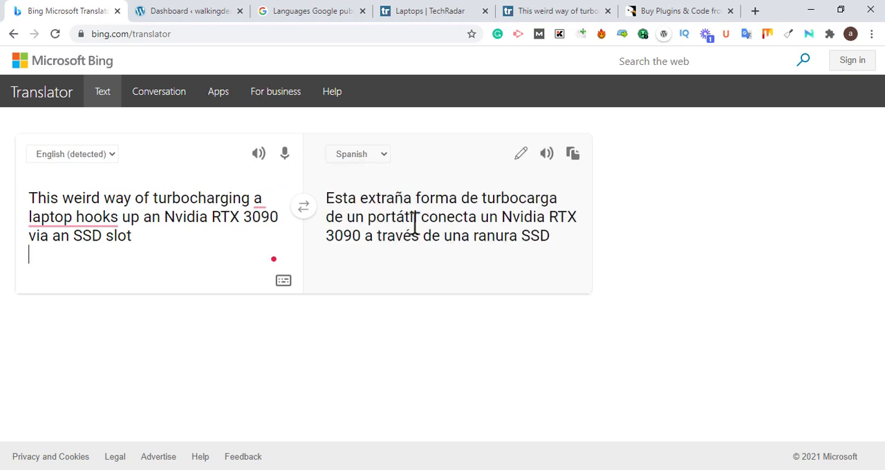
triple_click(443, 216)
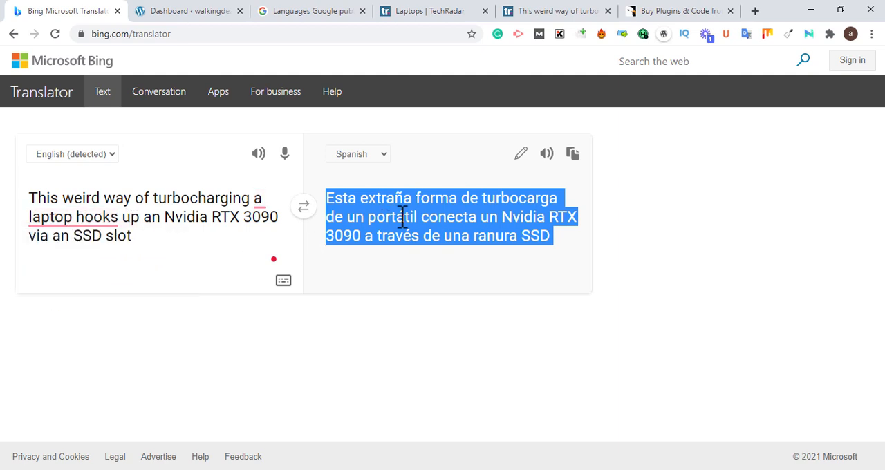
mouse_move(373, 161)
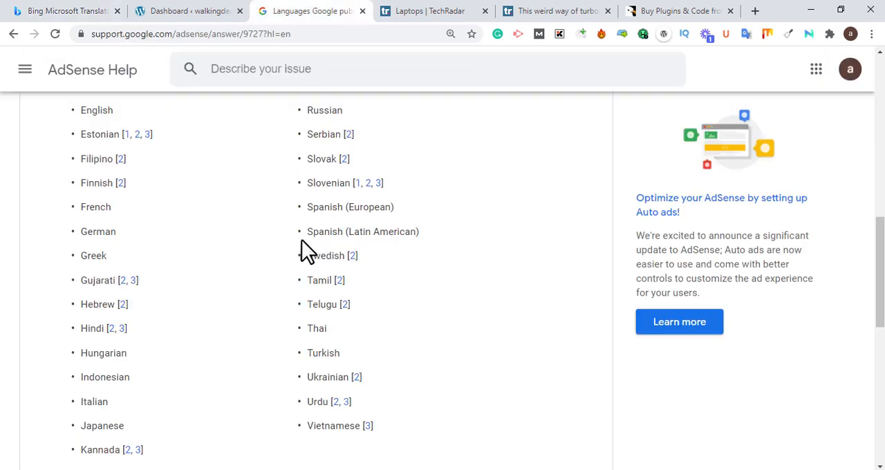
mouse_move(339, 412)
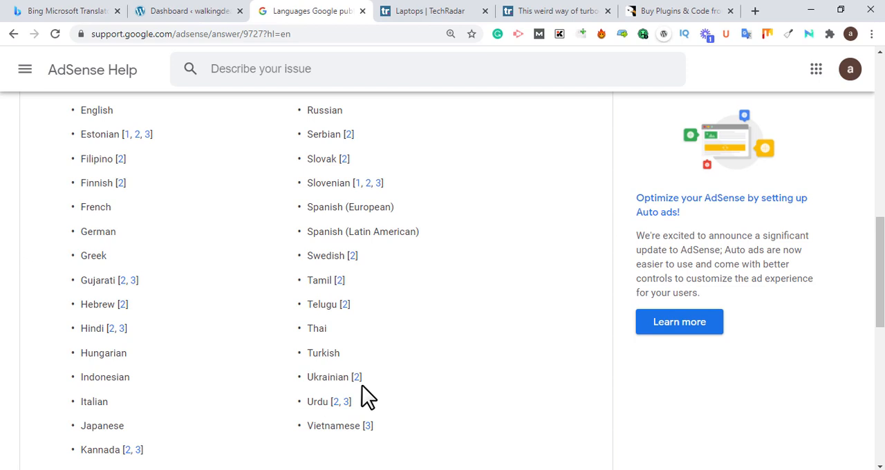
mouse_move(243, 339)
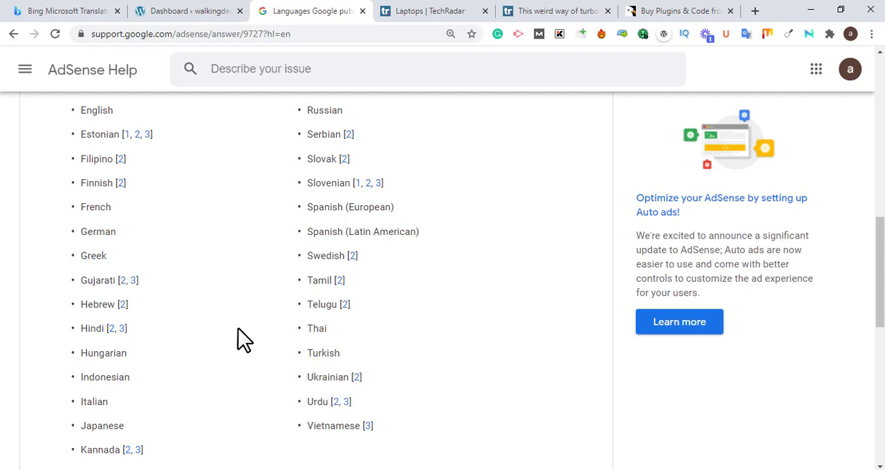
mouse_move(246, 145)
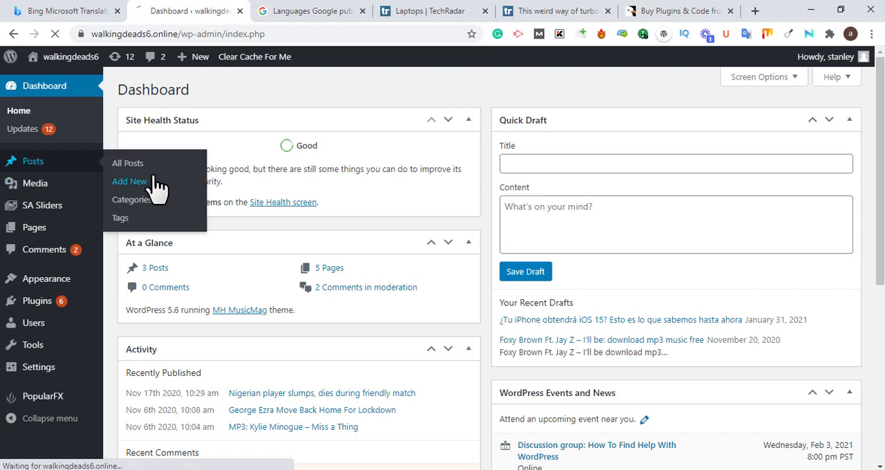
- Title a new WordPress post 'Esta extraña forma de turbocarga de un portátil conecta un Nvidia RTX 3090 a través'
left_click(130, 181)
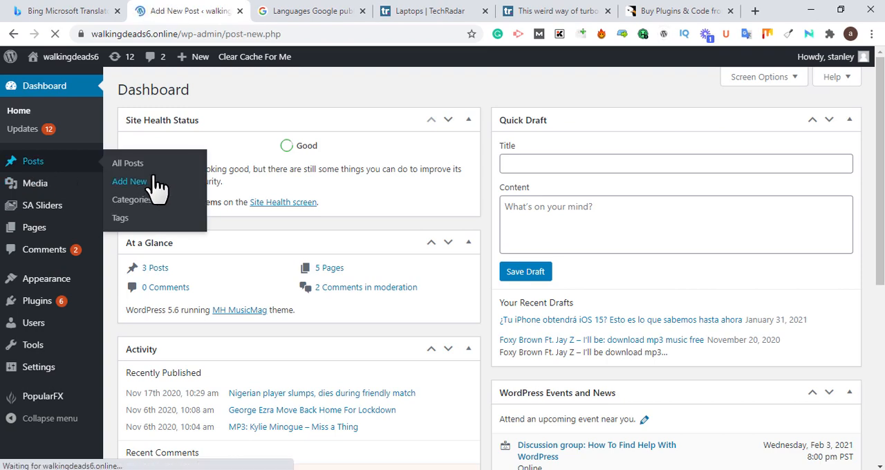
left_click(130, 181)
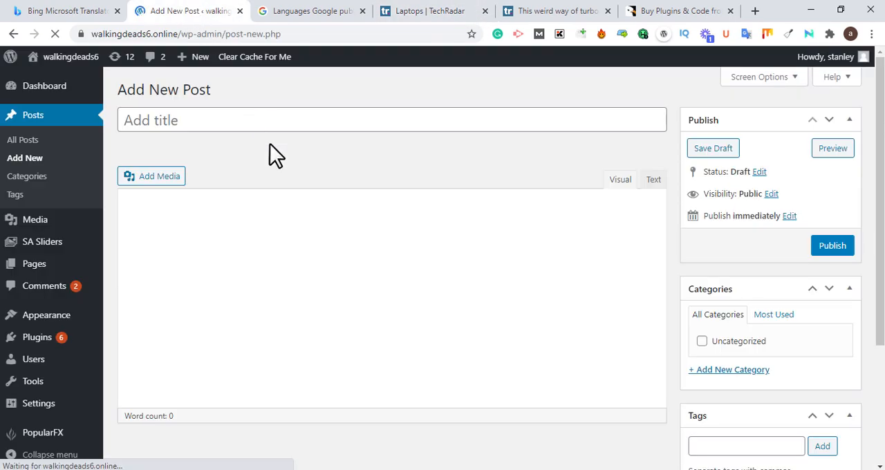
left_click(62, 11)
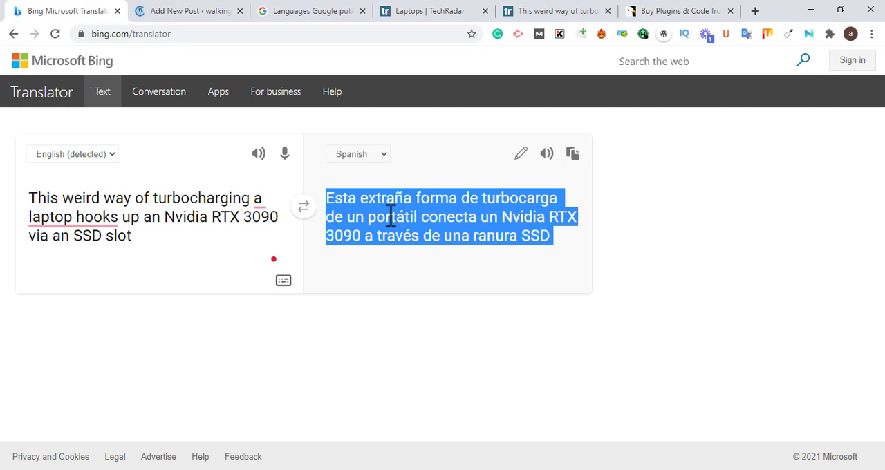
left_click(186, 11)
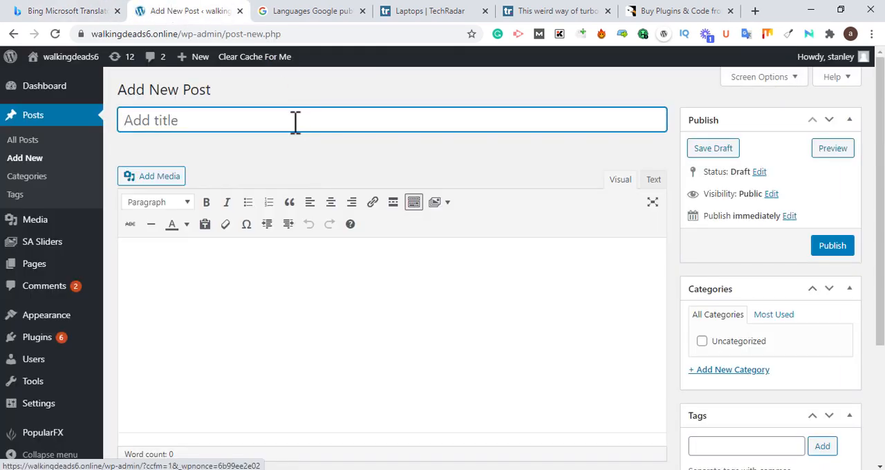
type("Esta extraña forma de turbocarga de un portátil conecta un Nvidia RTX 3090 a través")
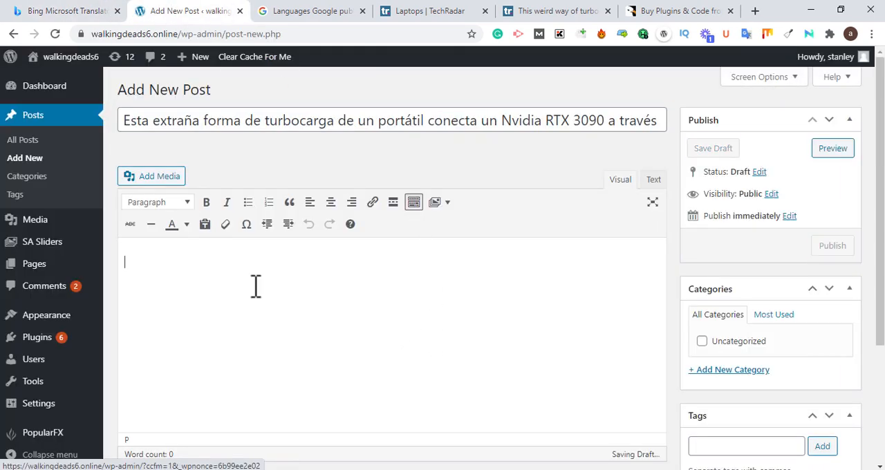
left_click(66, 11)
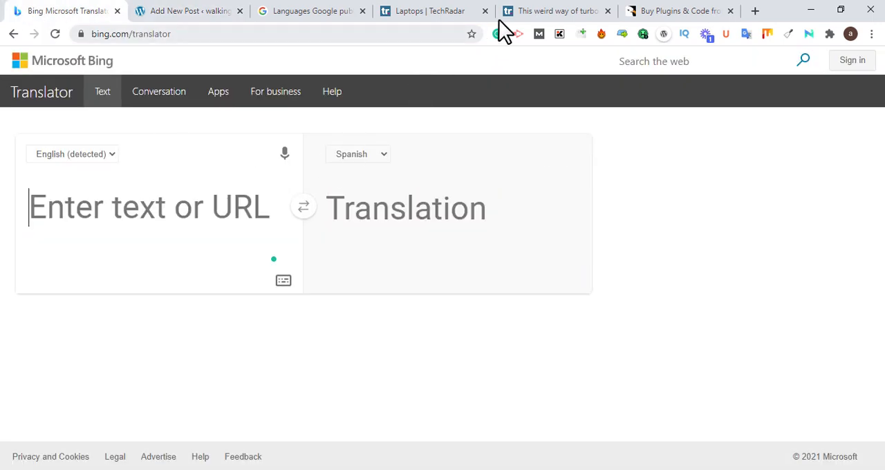
- Read through the RTX 3090 article's body paragraphs, then move to the CodeCanyon storefront
left_click(556, 11)
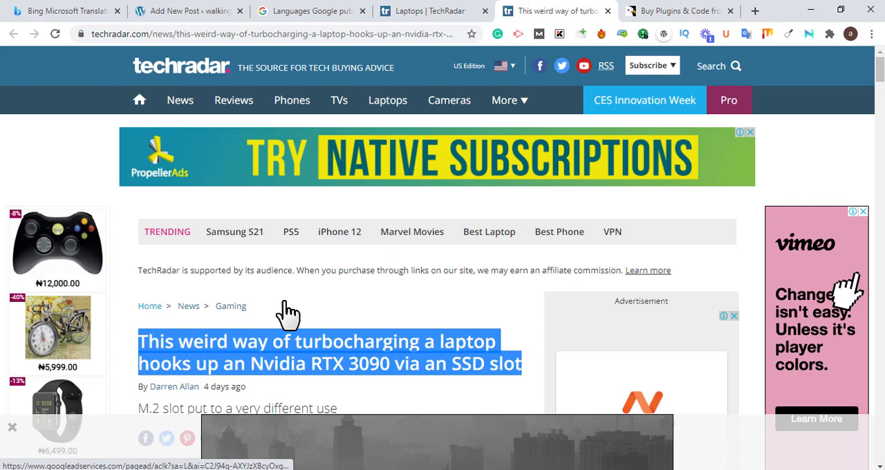
scroll("down", 3)
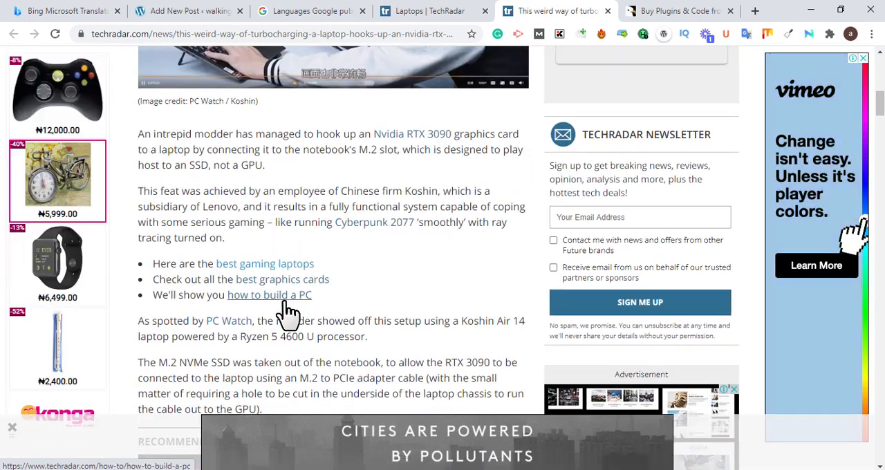
double_click(174, 149)
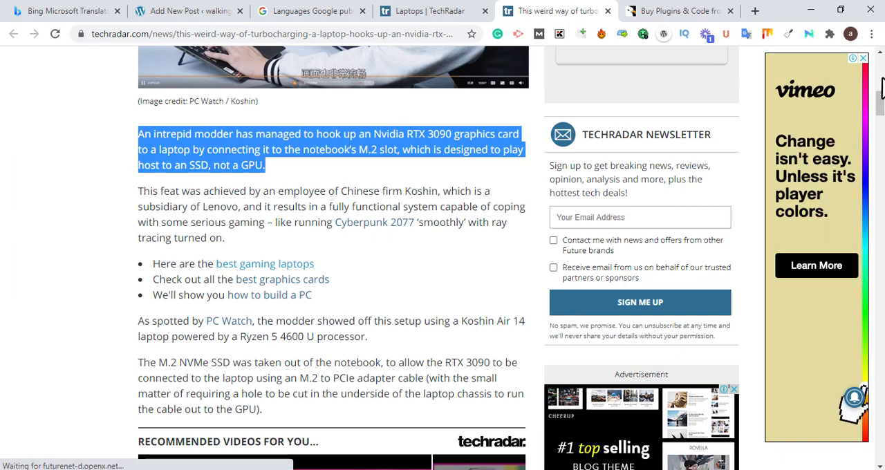
scroll("up", 3)
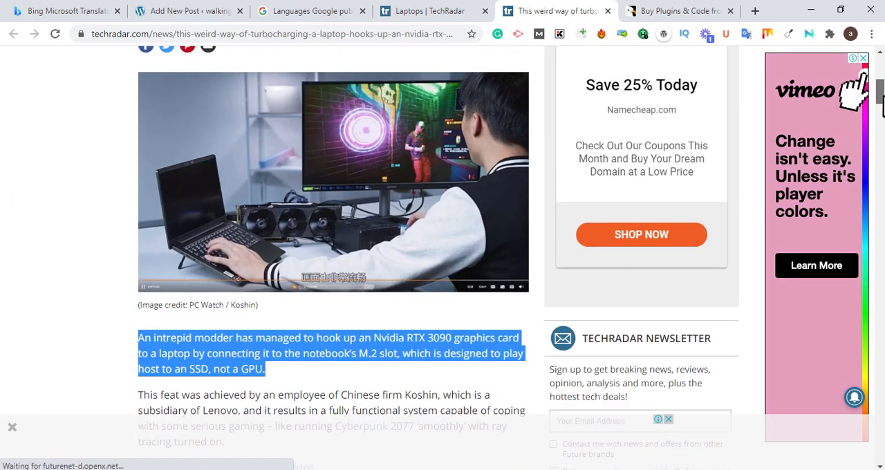
scroll("up", 3)
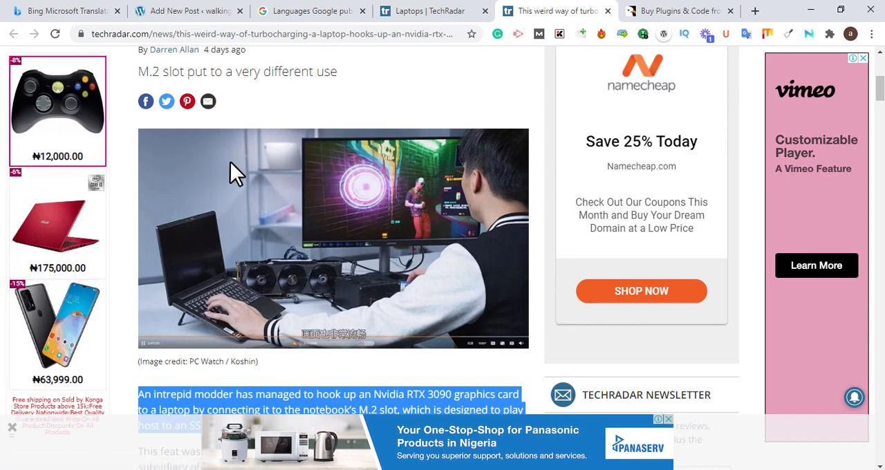
mouse_move(201, 191)
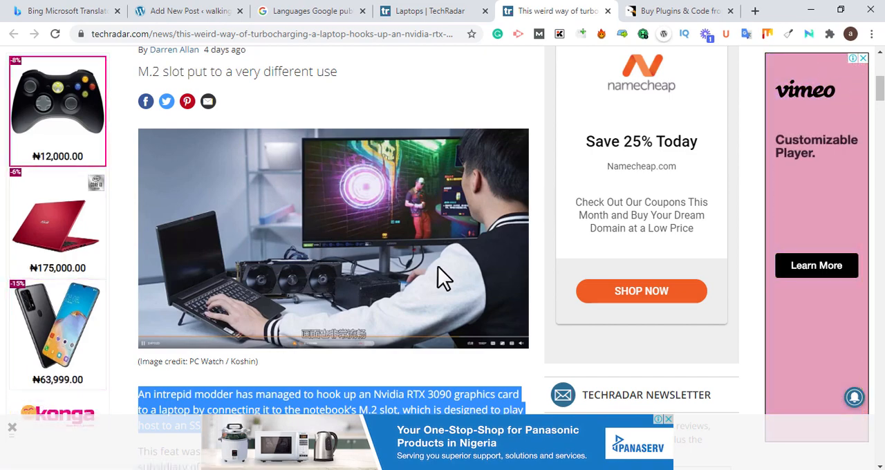
scroll("down", 3)
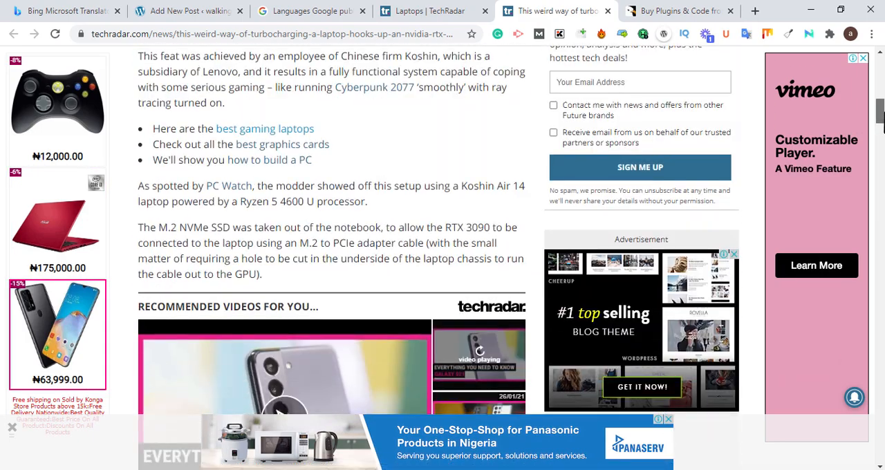
scroll("up", 3)
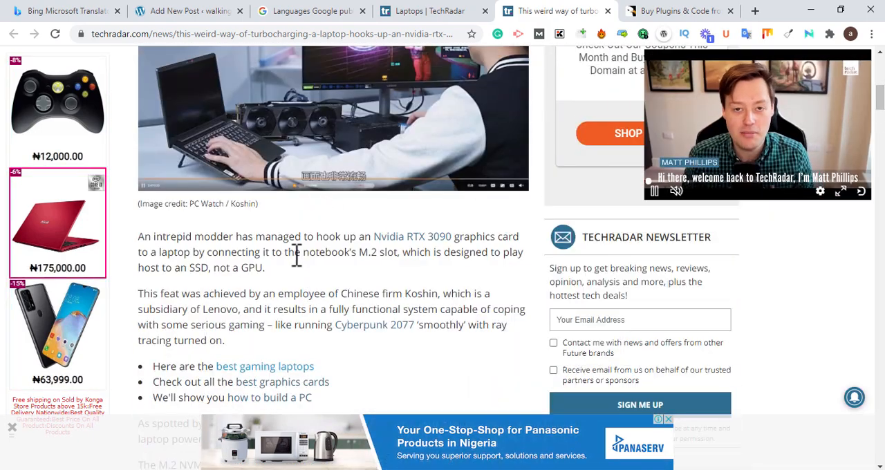
scroll("down", 3)
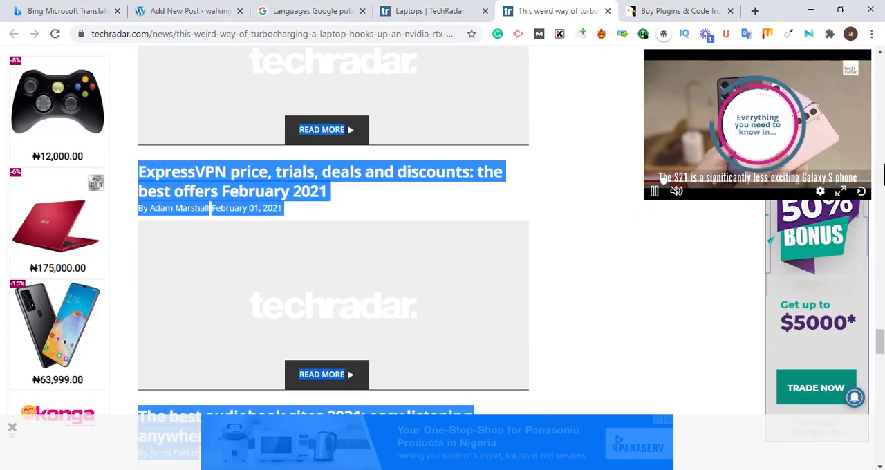
scroll("down", 3)
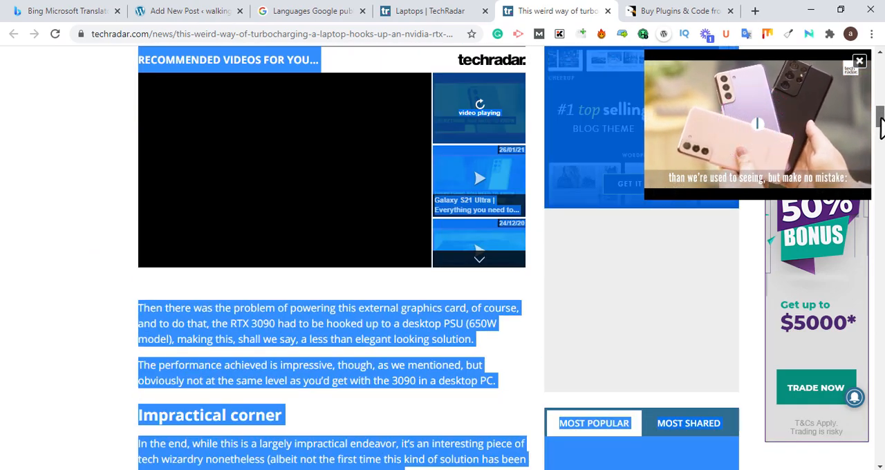
scroll("up", 3)
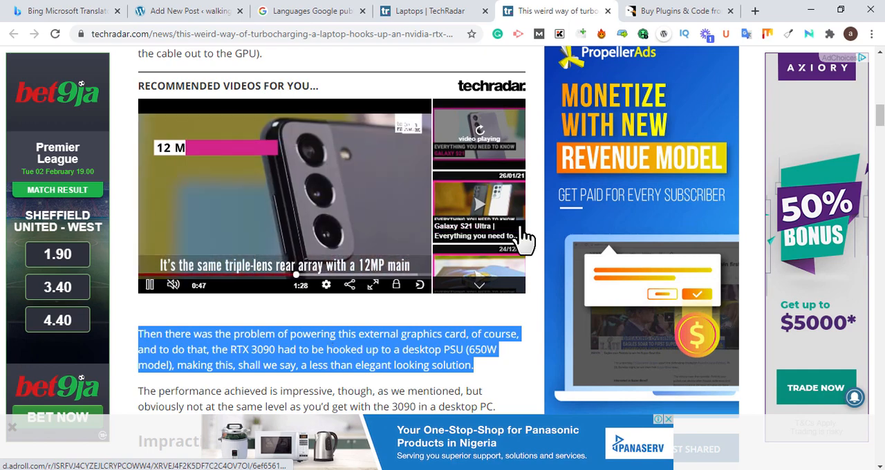
left_click(680, 11)
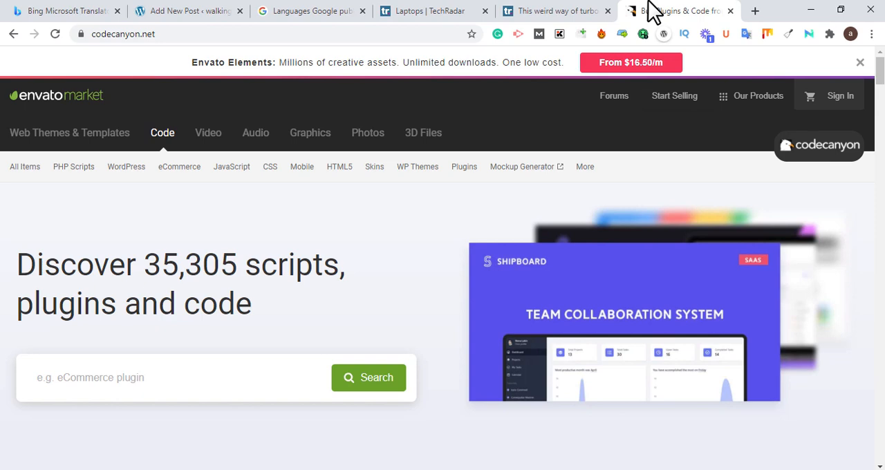
- Open CodeCanyon's PHP Scripts category with its in-category search box ready
left_click(73, 166)
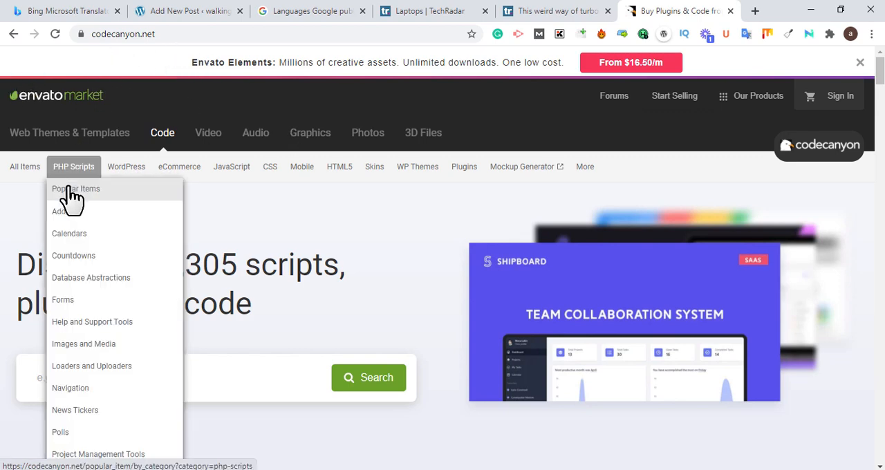
left_click(73, 166)
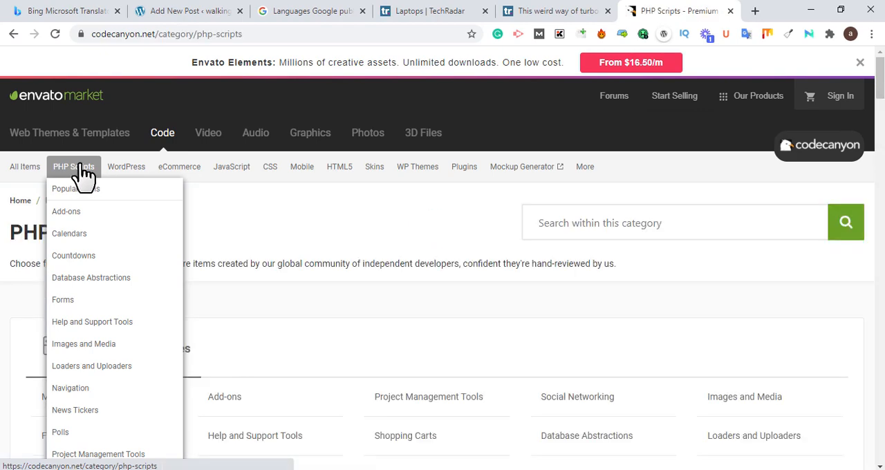
scroll("down", 3)
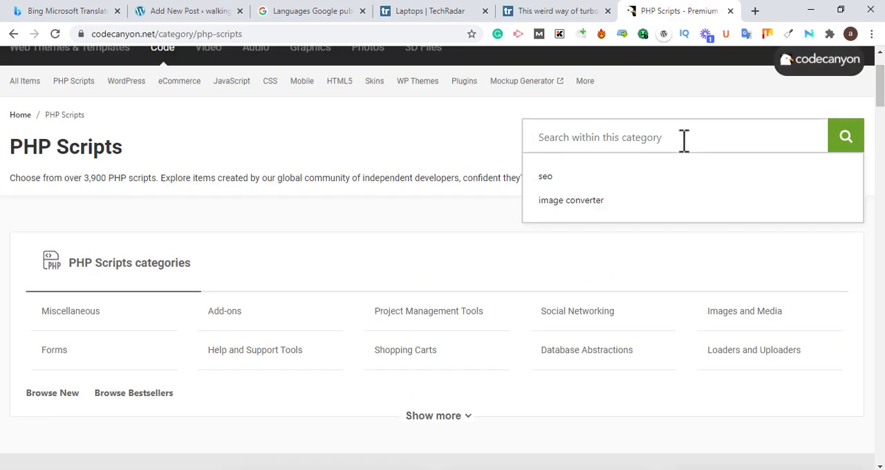
- Search PHP scripts for 'seo', listing 214 results led by SEO Studio and SEO Monster 2
left_click(544, 177)
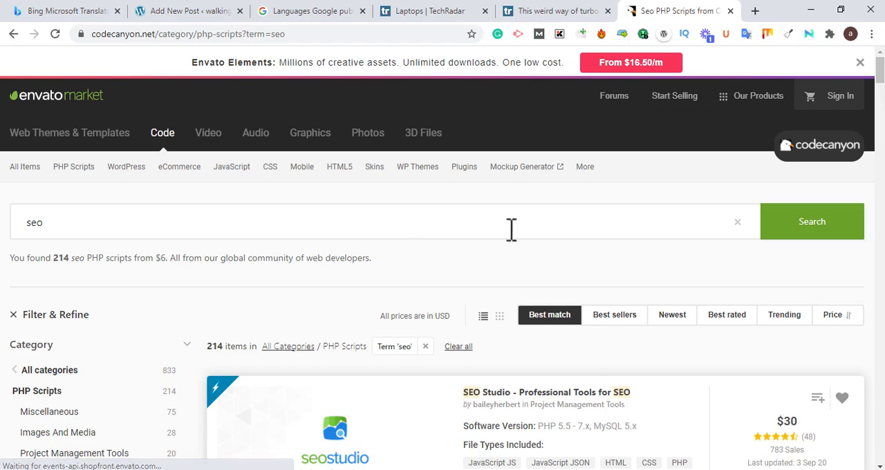
scroll("down", 3)
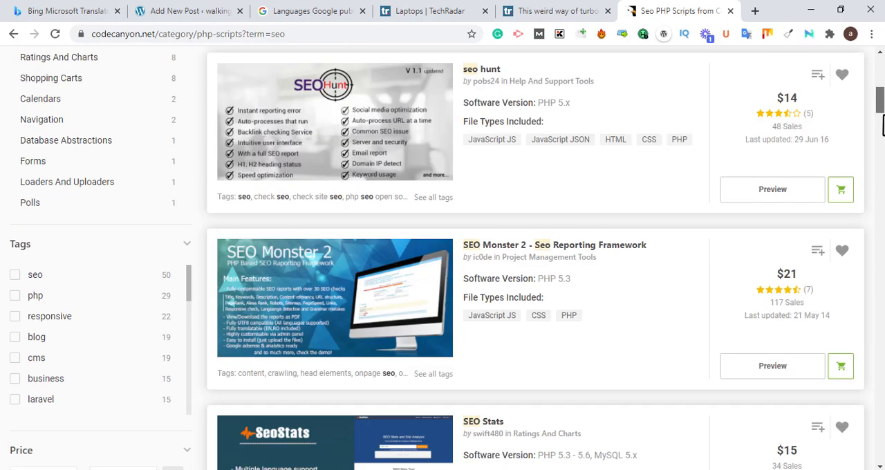
scroll("up", 3)
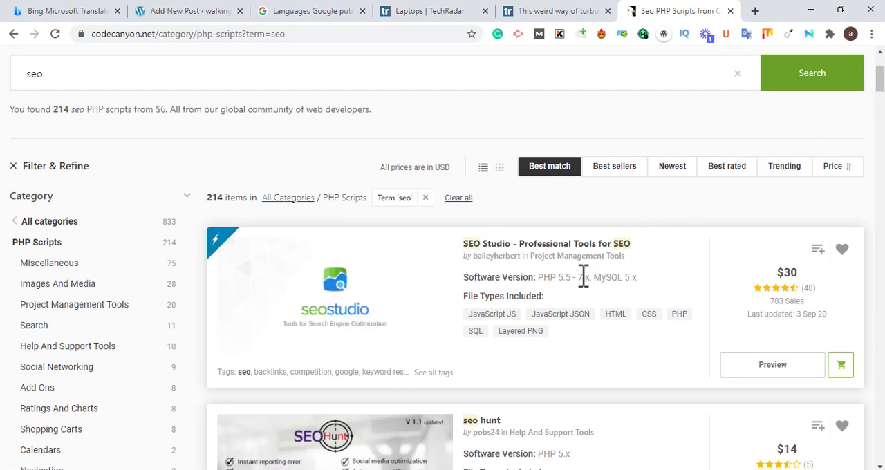
mouse_move(609, 251)
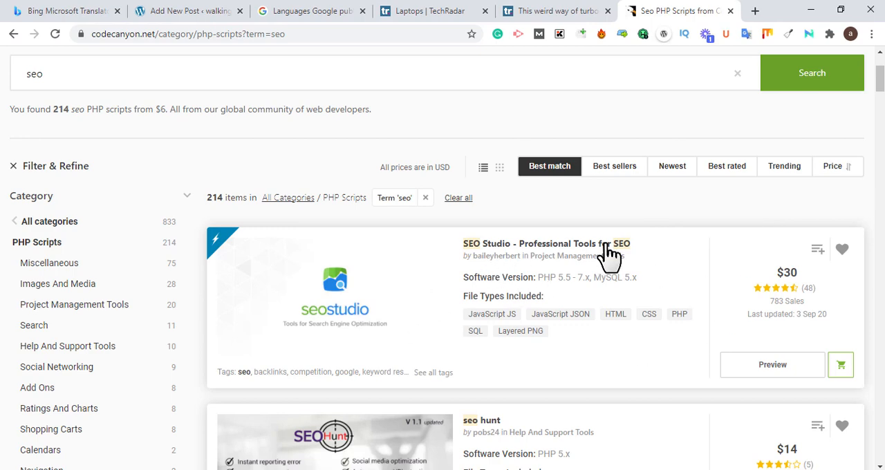
mouse_move(509, 248)
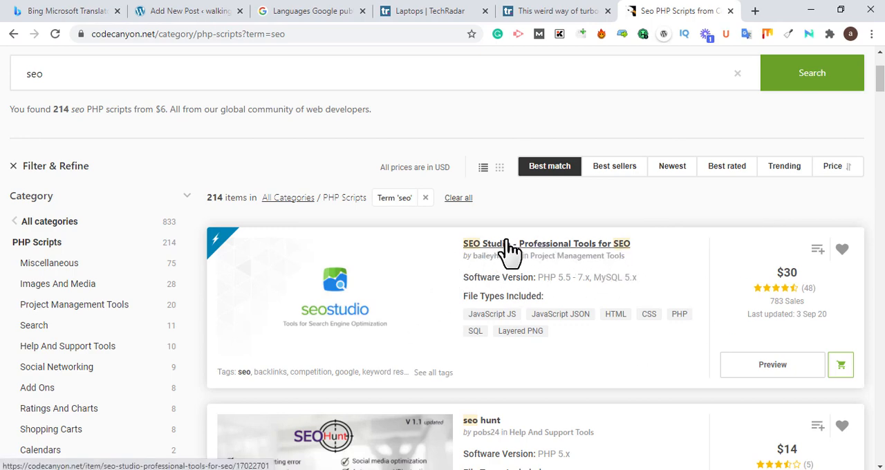